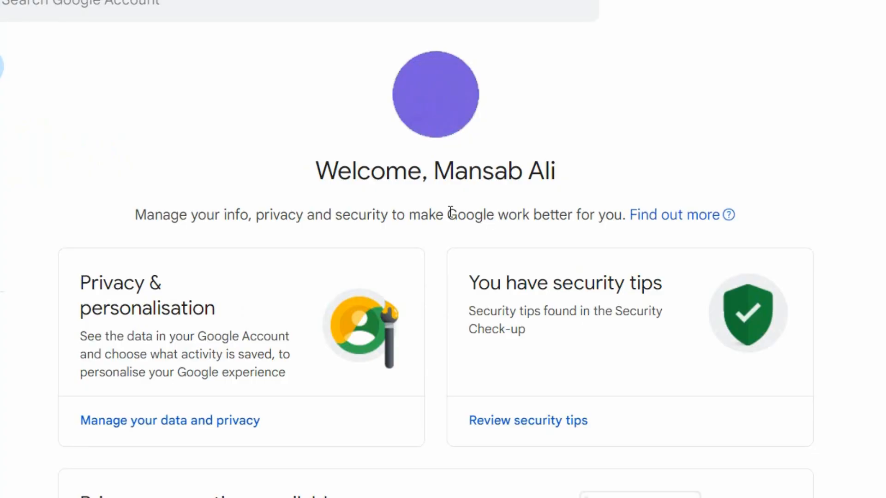
{"action": "mouse_move", "coordinate": [457, 195]}
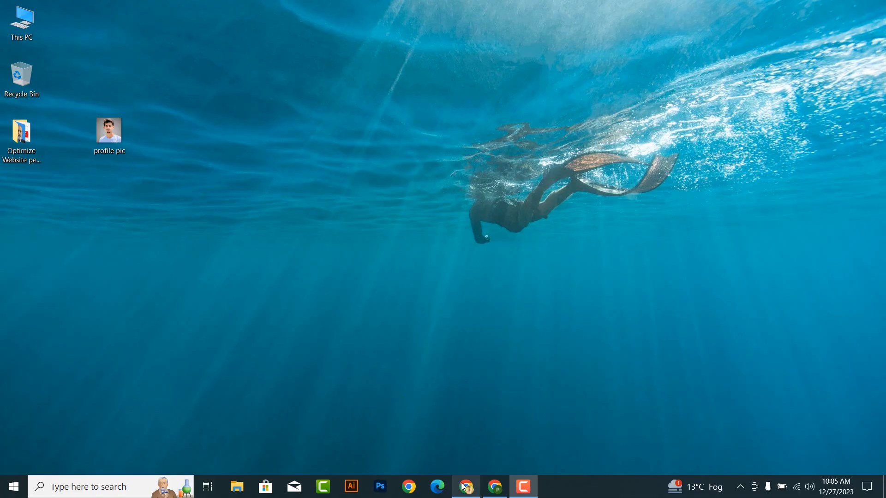
Upload the profile photo to remove.bg and download the background-free cut-out.
{"action": "left_click", "coordinate": [465, 486]}
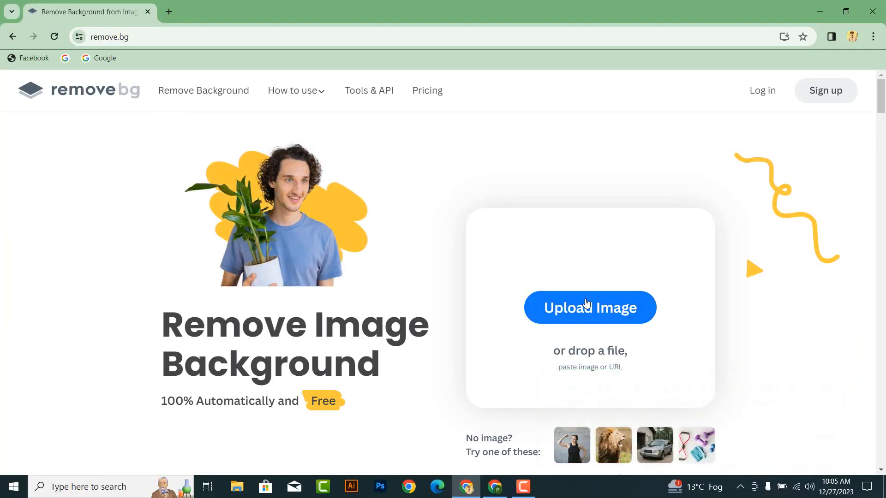
{"action": "left_click", "coordinate": [589, 307]}
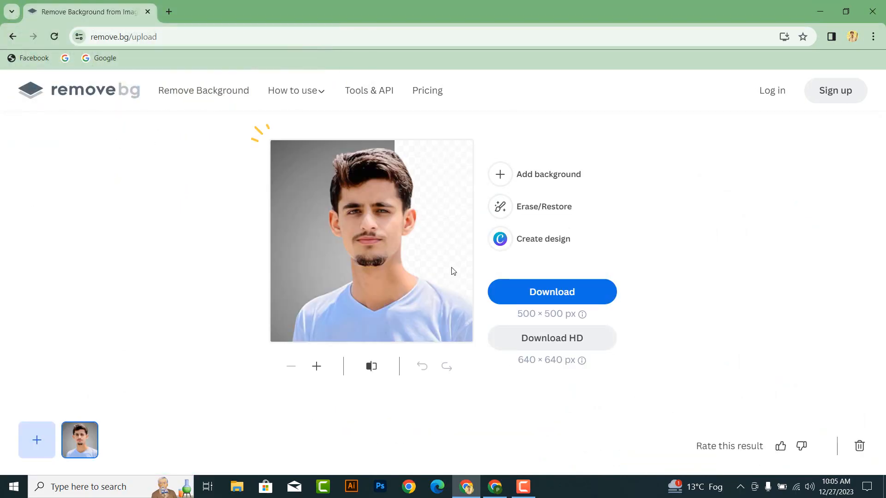
{"action": "left_click", "coordinate": [168, 12]}
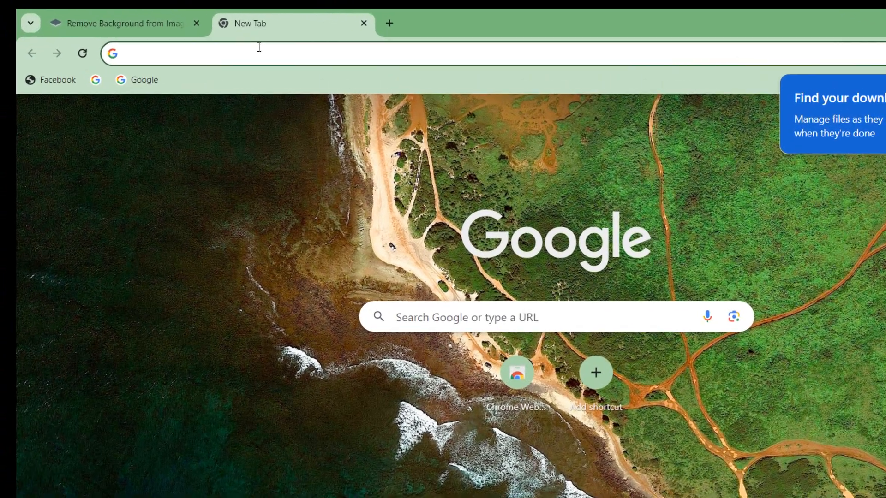
Search Google for 'jitter' and go to the jitter.video site.
{"action": "type", "text": "jitter"}
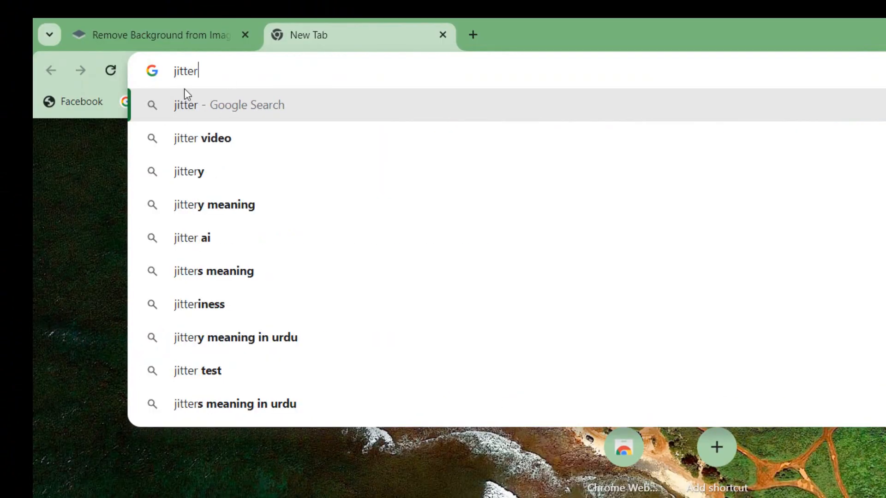
{"action": "left_click", "coordinate": [202, 138]}
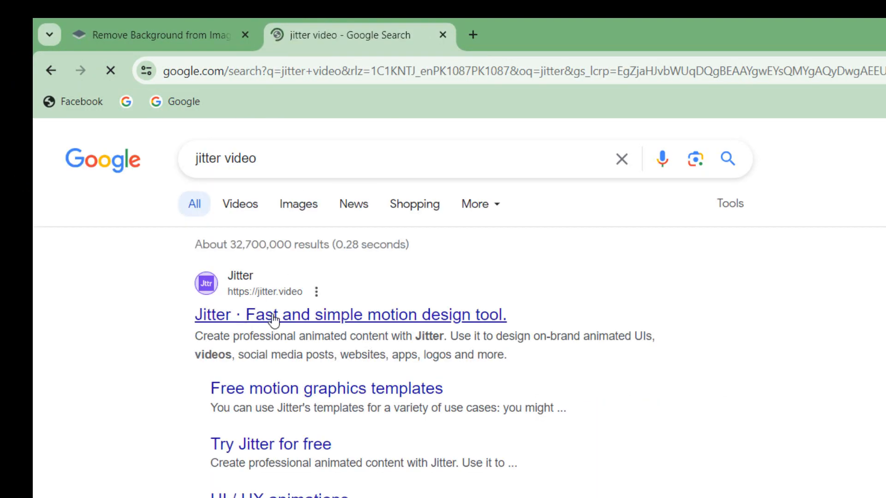
{"action": "left_click", "coordinate": [351, 315]}
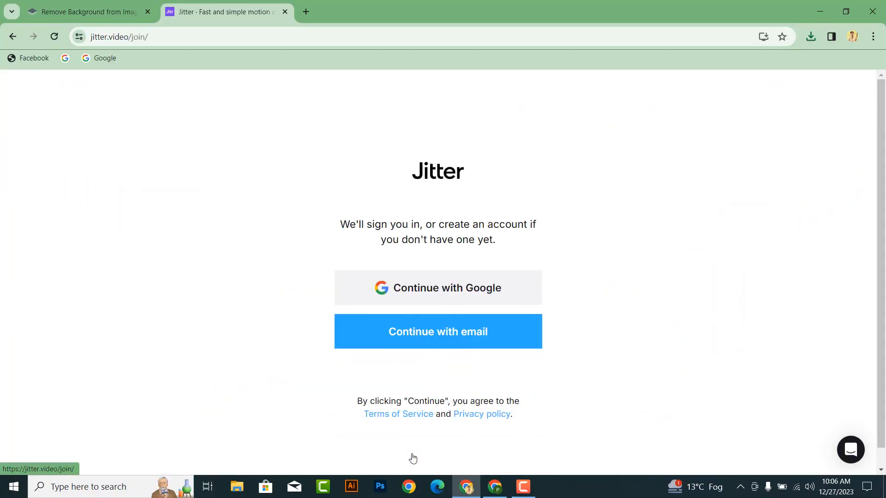
Sign in to Jitter with the Google account and confirm the name on the onboarding screen.
{"action": "left_click", "coordinate": [437, 288]}
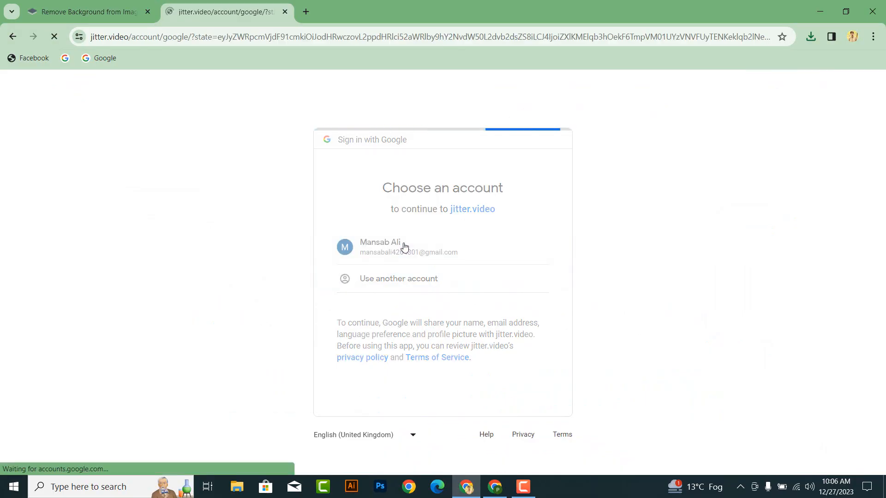
{"action": "left_click", "coordinate": [395, 248]}
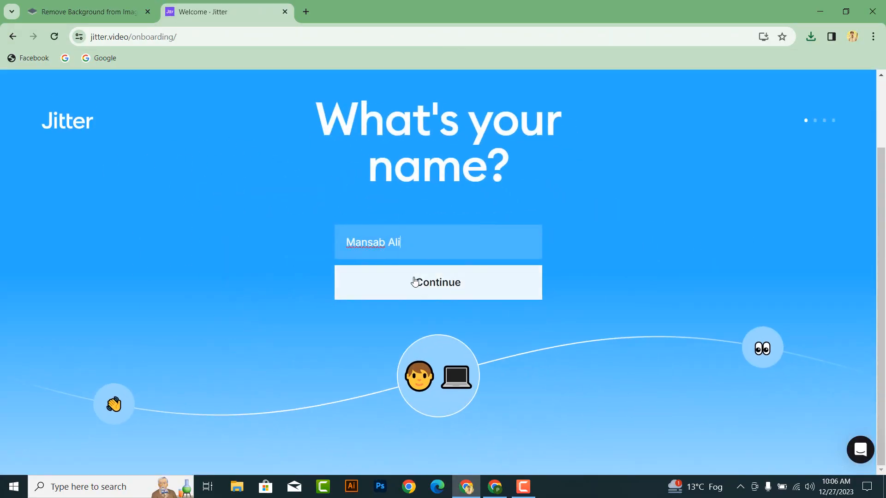
{"action": "left_click", "coordinate": [437, 282]}
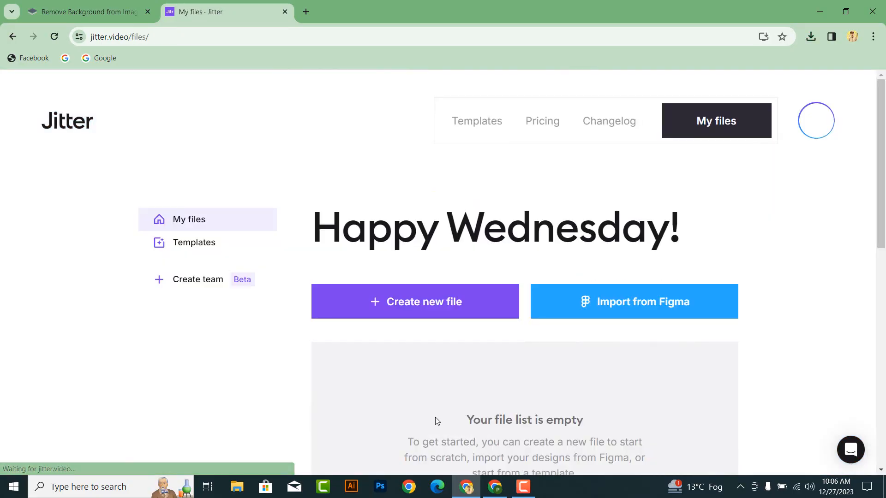
Create a new Jitter file and set the scene width to 360 so it becomes square.
{"action": "scroll", "scroll_direction": "down", "scroll_amount": 3}
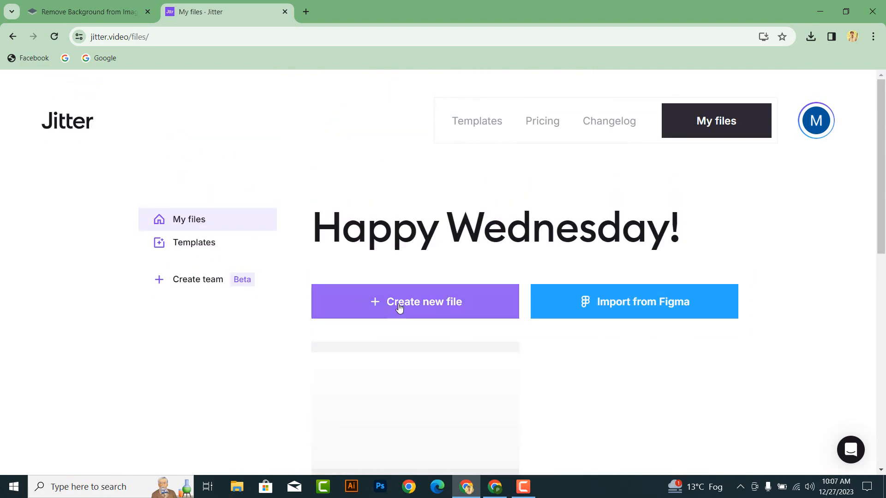
{"action": "left_click", "coordinate": [414, 301]}
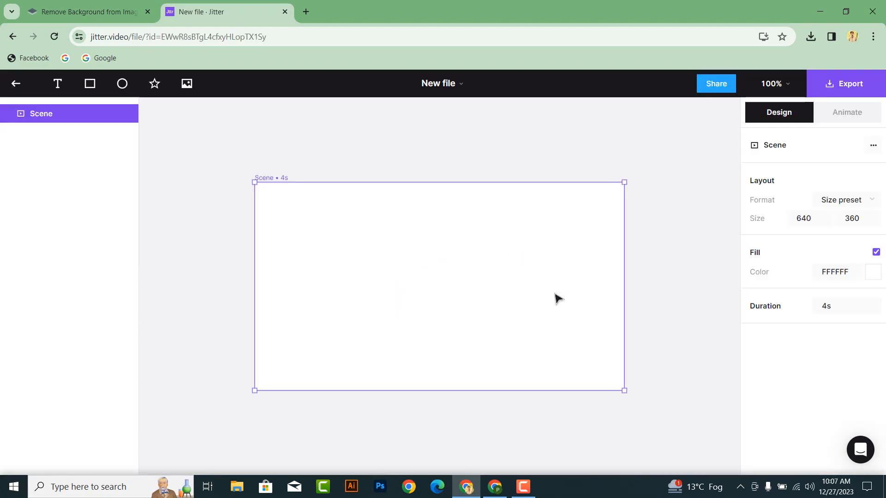
{"action": "left_click", "coordinate": [809, 218]}
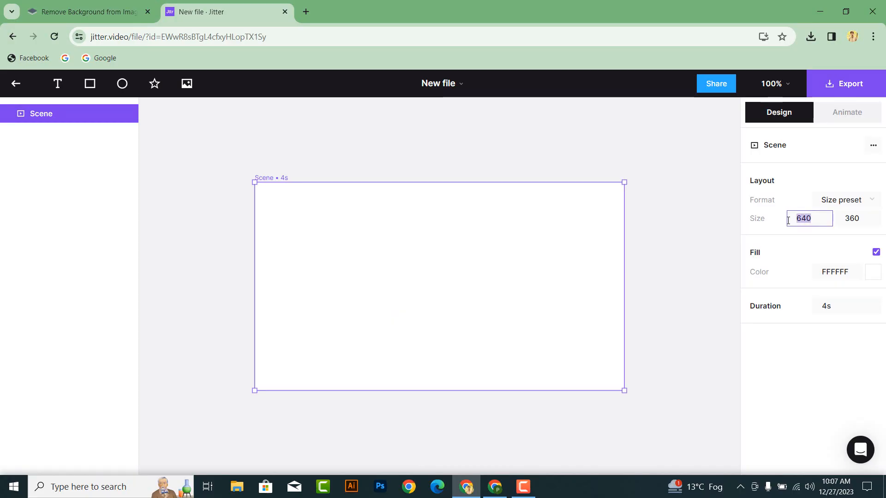
{"action": "type", "text": "36"}
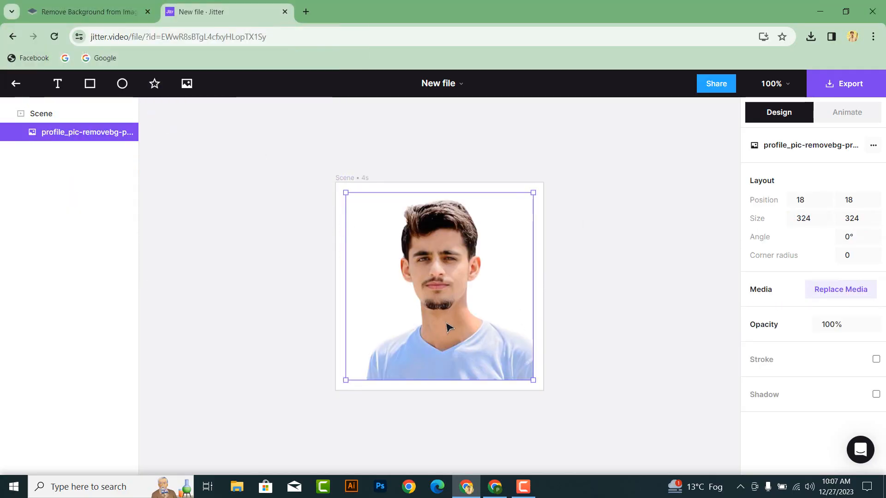
Stretch the photo to fill the scene and set the scene fill to purple 795DDF.
{"action": "left_click_drag", "start_coordinate": [531, 192], "coordinate": [535, 209]}
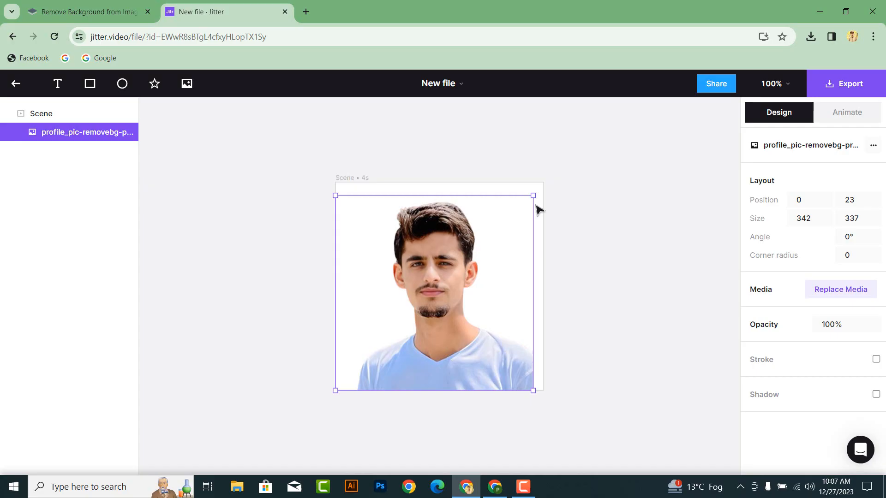
{"action": "left_click_drag", "start_coordinate": [531, 195], "coordinate": [537, 192]}
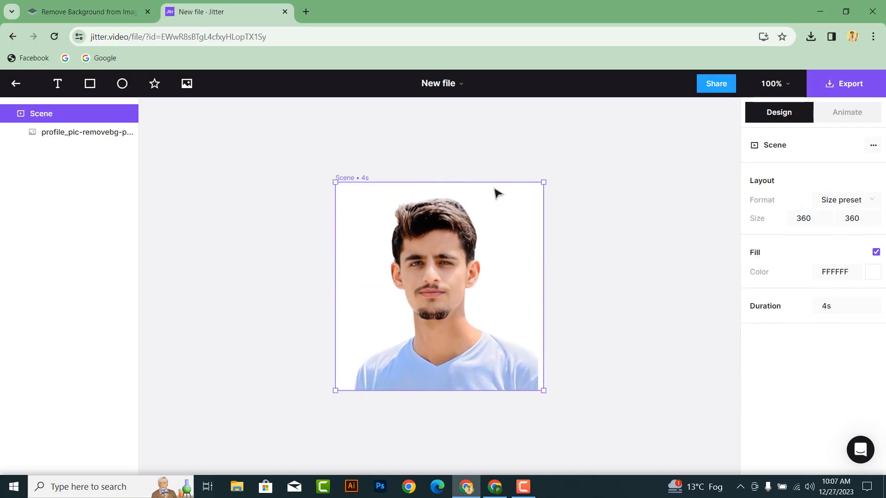
{"action": "left_click", "coordinate": [871, 271]}
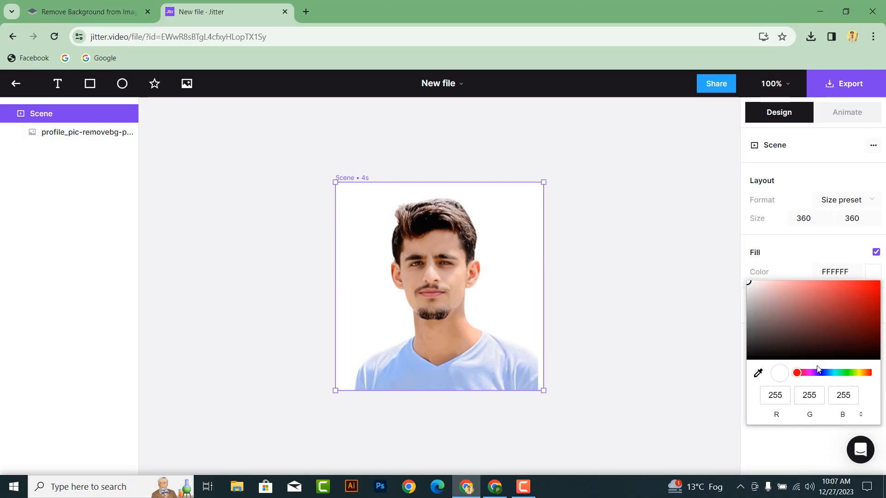
{"action": "left_click", "coordinate": [828, 303]}
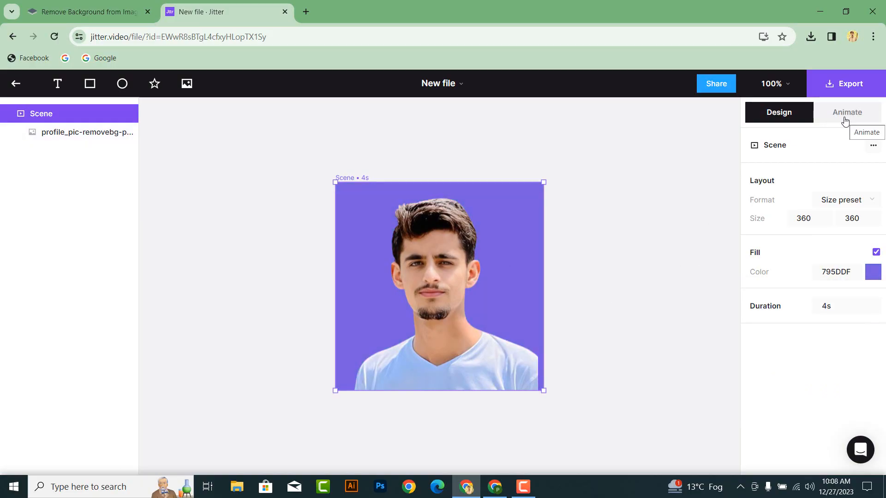
In Animate mode, give the photo layer a Slide in entrance preset.
{"action": "left_click", "coordinate": [847, 111]}
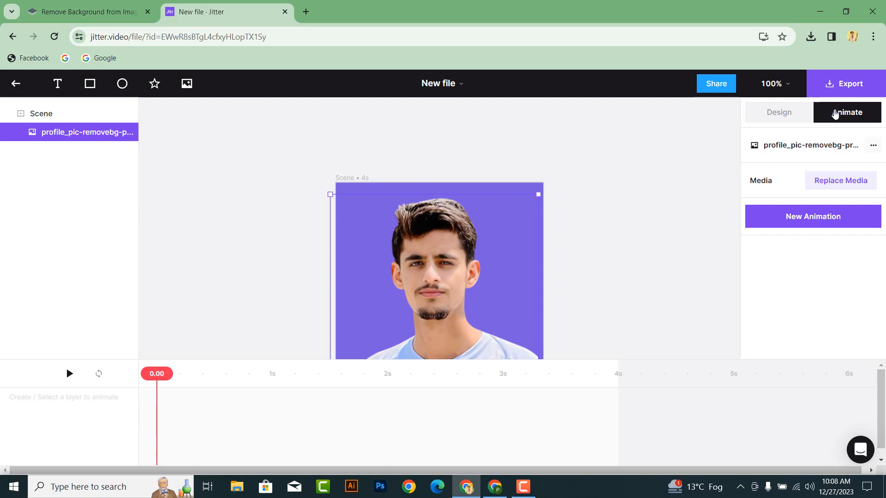
{"action": "left_click", "coordinate": [812, 215]}
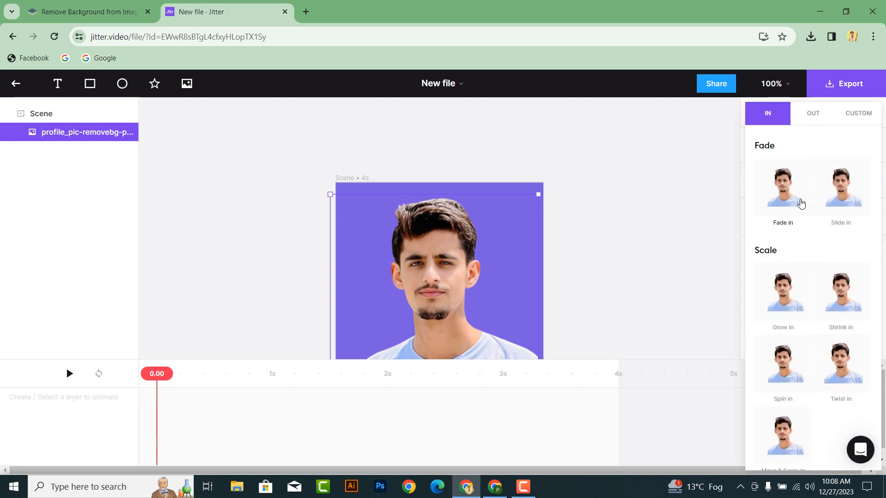
{"action": "left_click", "coordinate": [857, 112]}
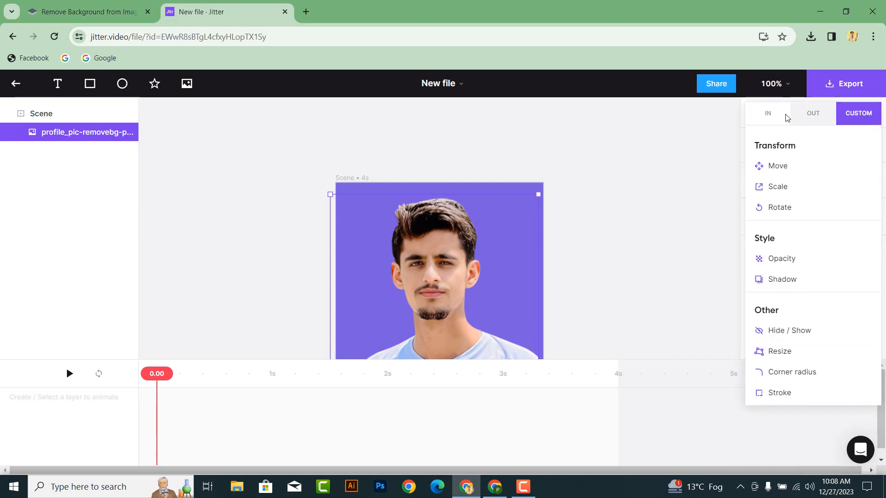
{"action": "left_click", "coordinate": [767, 113]}
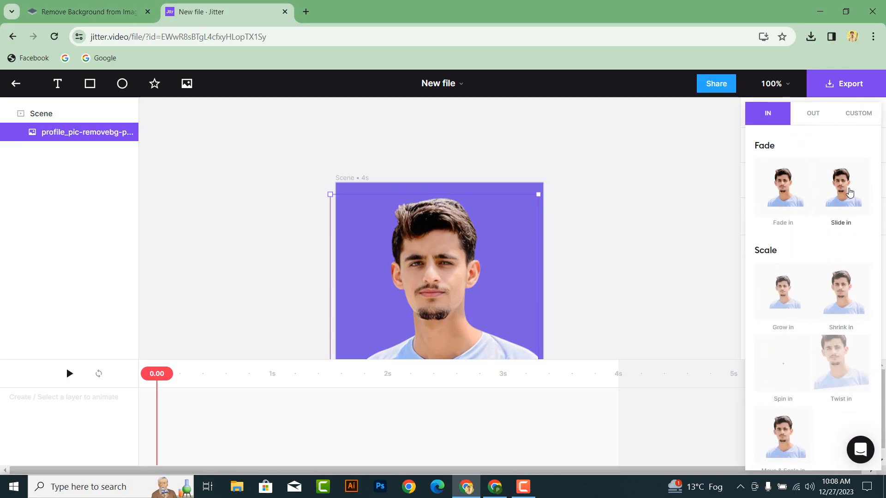
{"action": "left_click", "coordinate": [839, 186]}
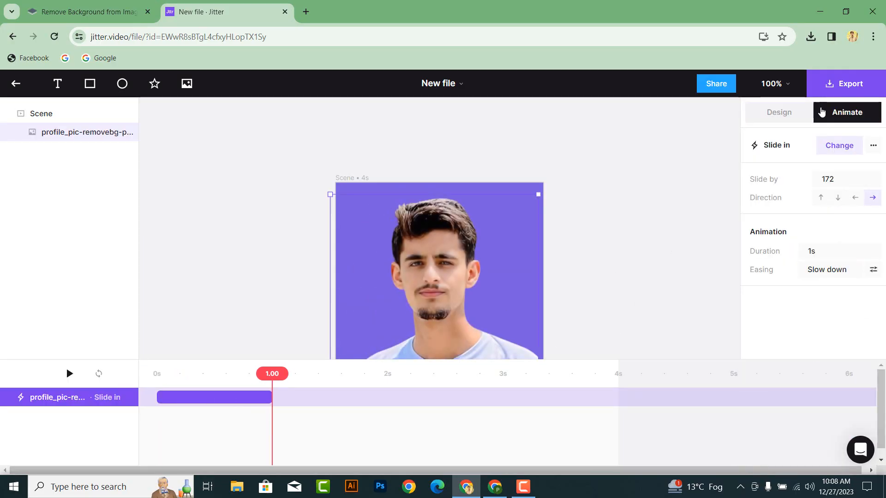
Add a Slide out animation to the photo and export the result as a GIF 2x.
{"action": "left_click", "coordinate": [88, 132]}
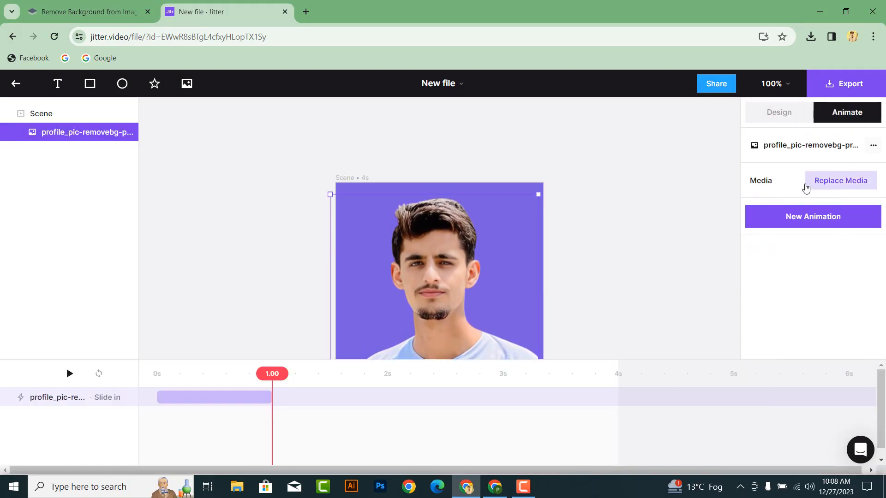
{"action": "left_click", "coordinate": [812, 215]}
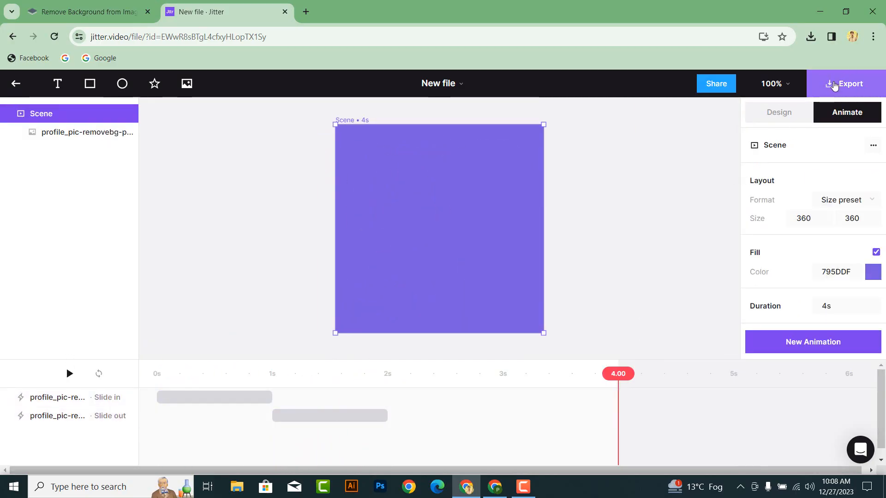
{"action": "left_click", "coordinate": [846, 84]}
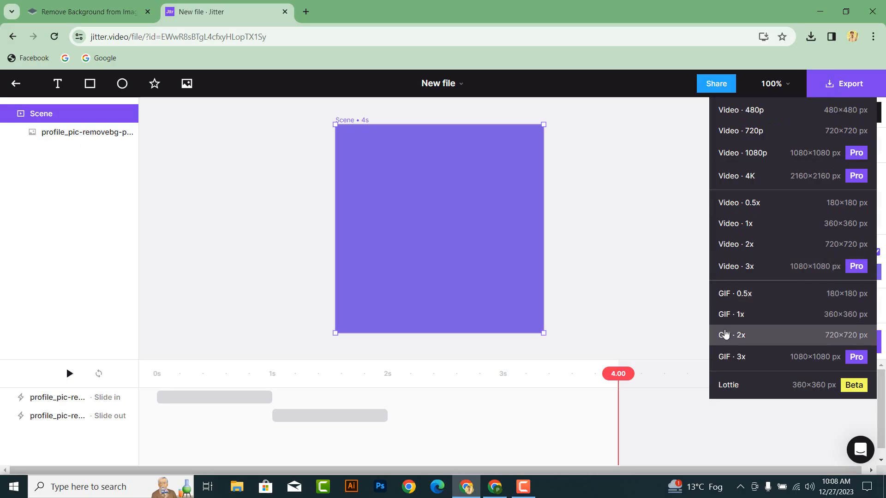
{"action": "left_click", "coordinate": [740, 334]}
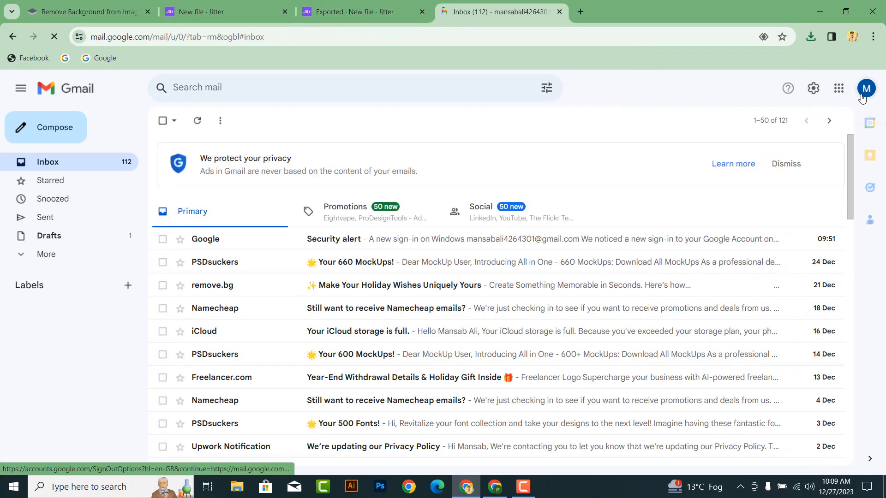
Go from the avatar menu to Manage your Google Account and start adding a profile picture.
{"action": "left_click", "coordinate": [864, 89]}
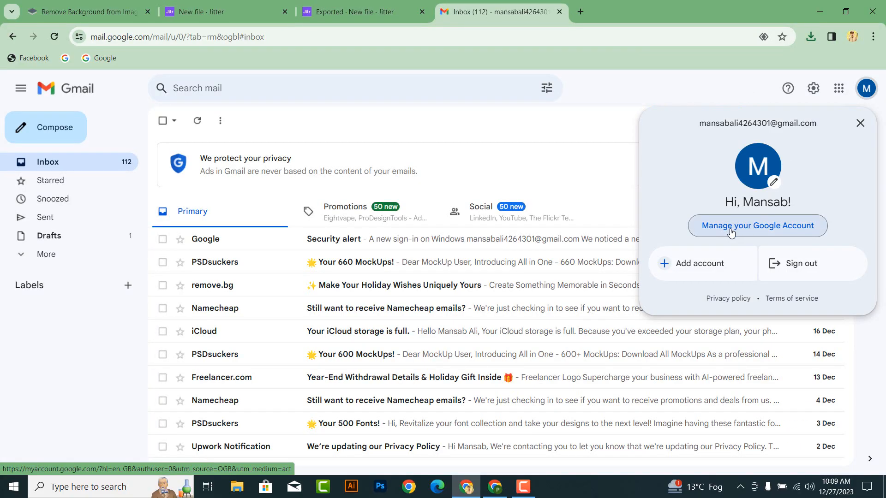
{"action": "left_click", "coordinate": [756, 226]}
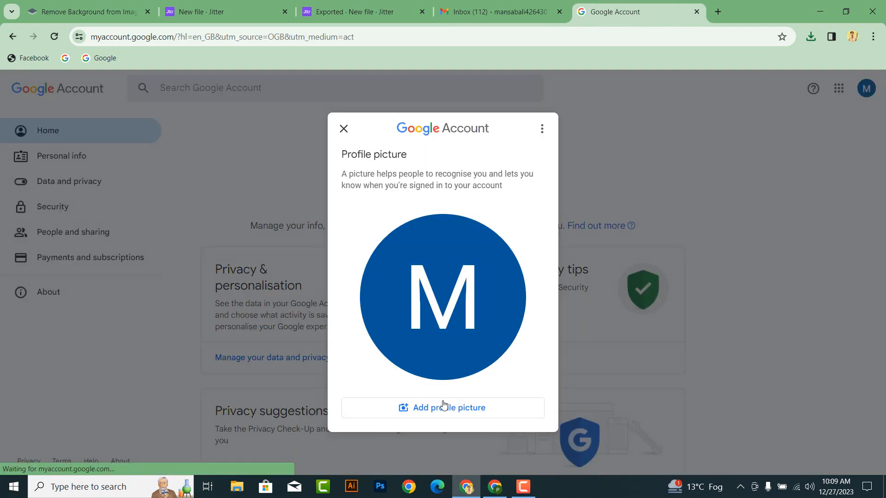
{"action": "left_click", "coordinate": [442, 407]}
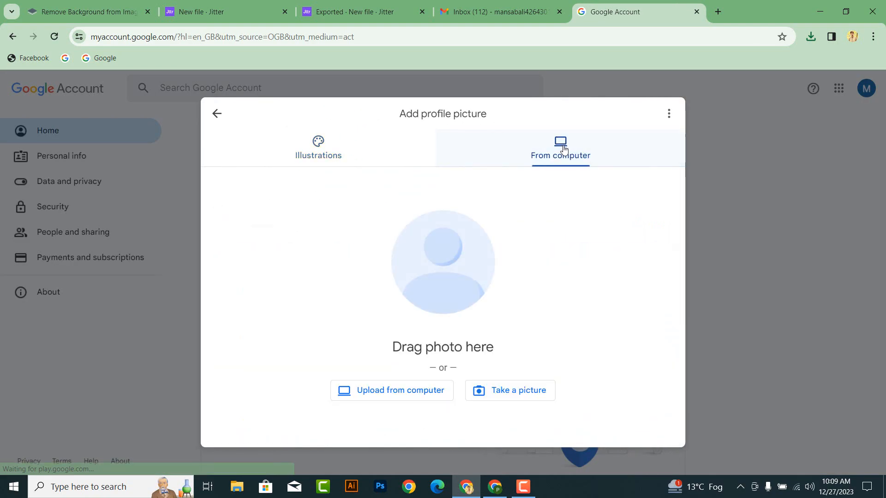
Upload the exported purple GIF from the computer, accept the crop and save it as the profile picture.
{"action": "left_click", "coordinate": [391, 389]}
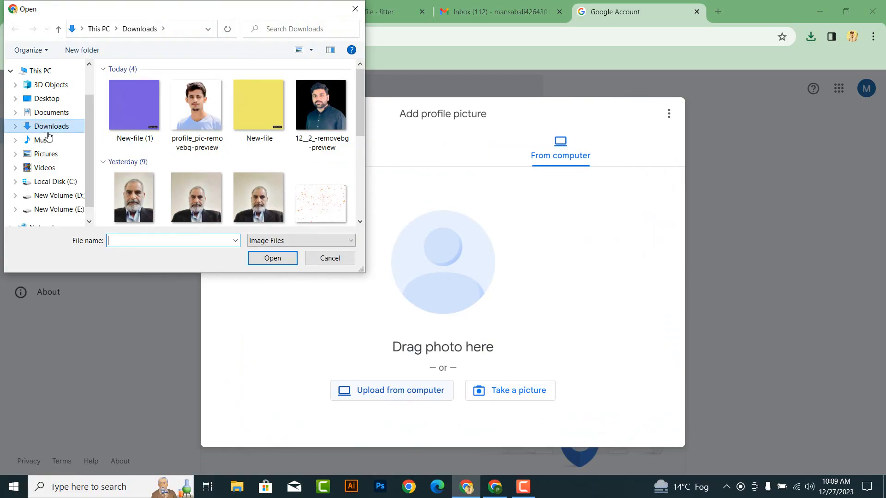
{"action": "left_click", "coordinate": [271, 258]}
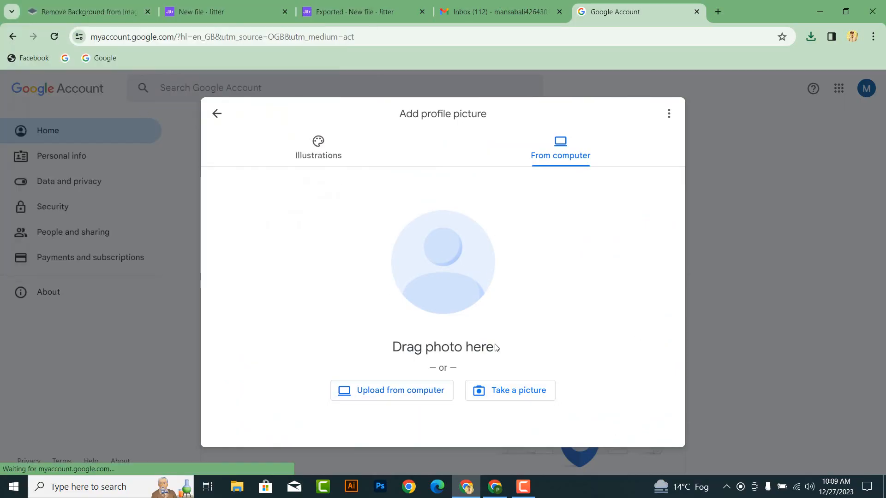
{"action": "left_click", "coordinate": [391, 390]}
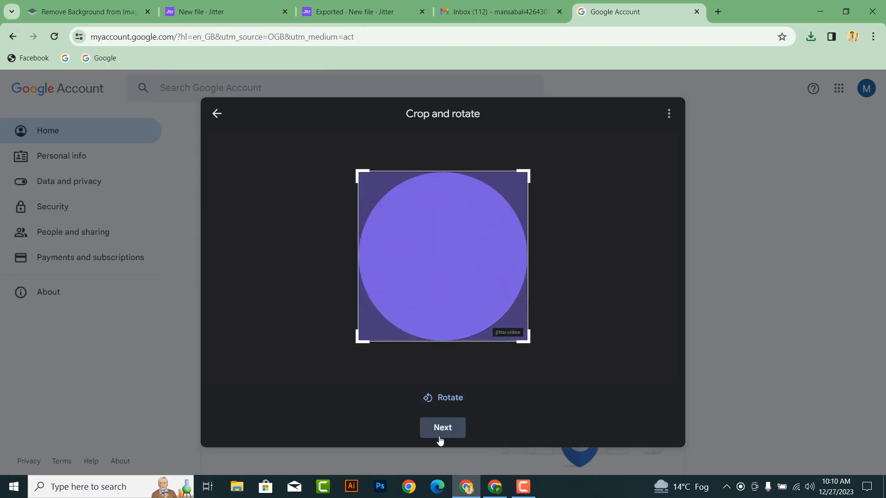
{"action": "left_click", "coordinate": [442, 428]}
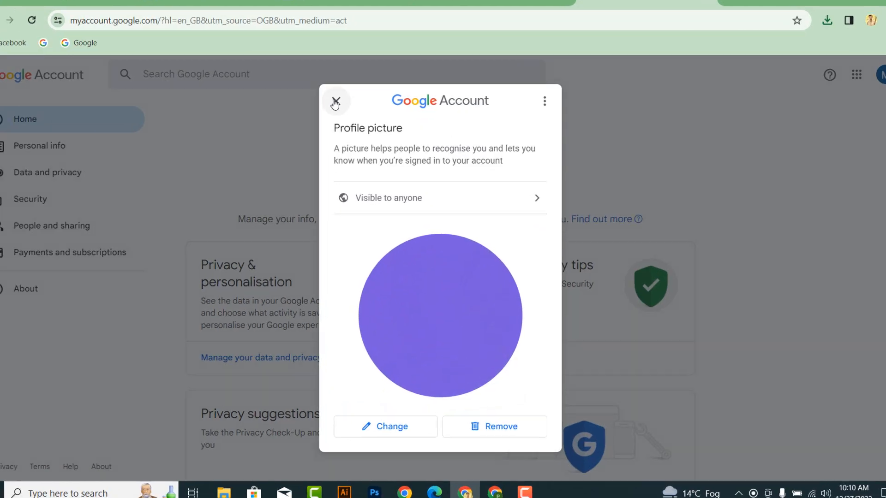
{"action": "left_click", "coordinate": [335, 102]}
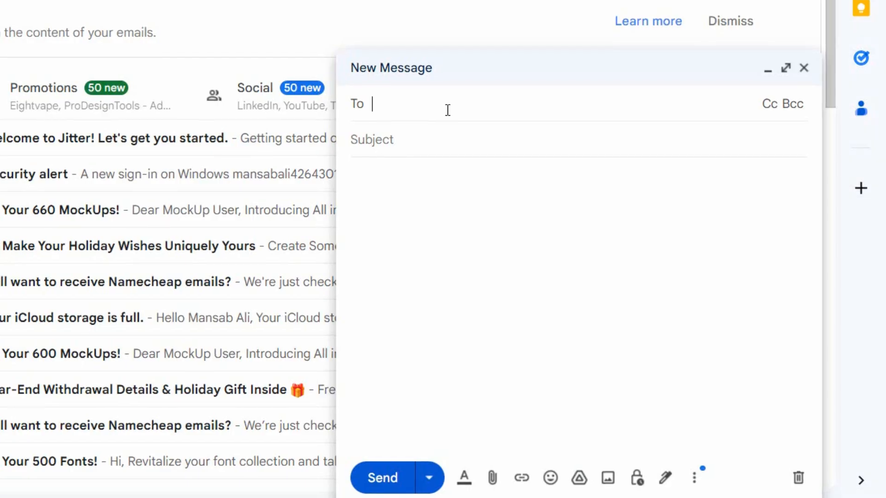
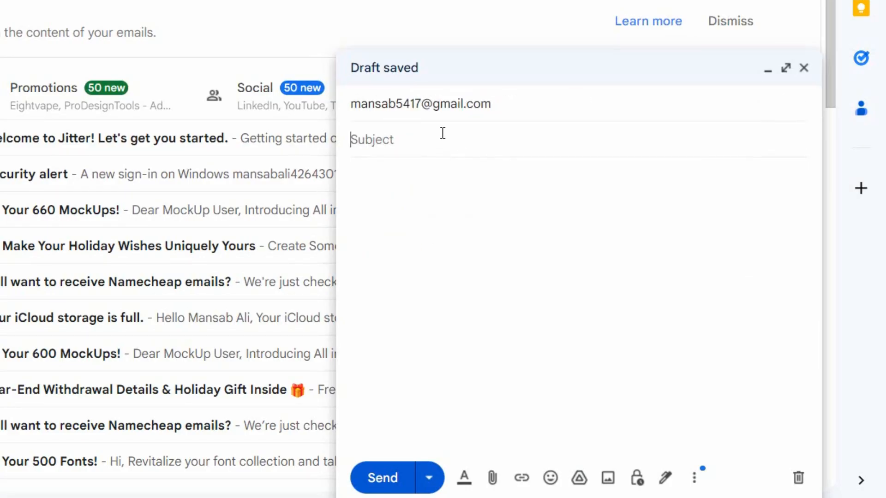
{"action": "type", "text": "This Is Test E-mail For YouTube Tutorial Purpose"}
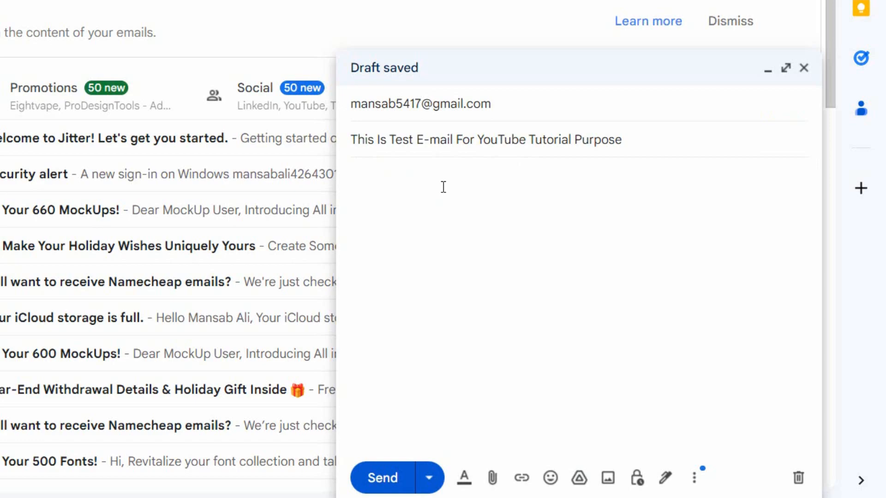
{"action": "left_click", "coordinate": [382, 478]}
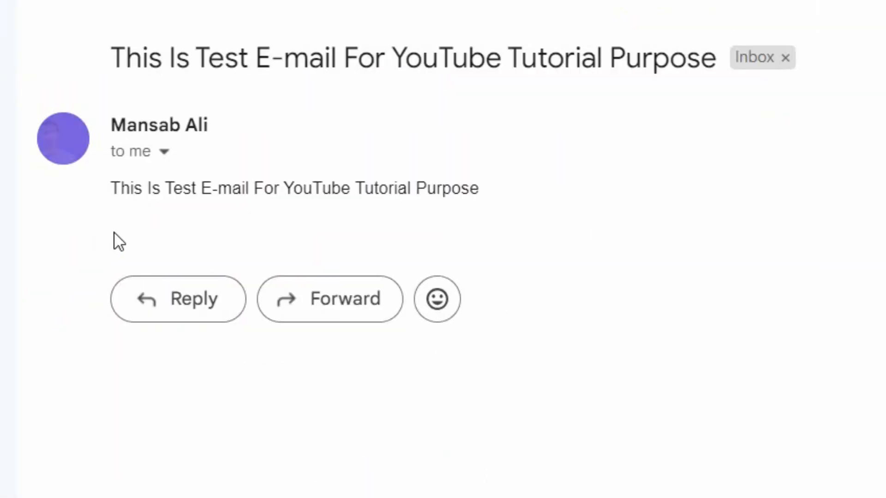
{"action": "mouse_move", "coordinate": [65, 194]}
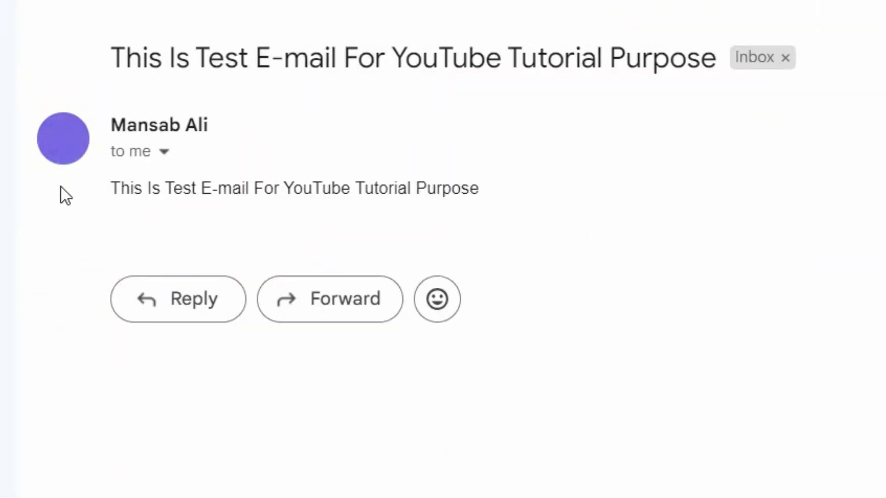